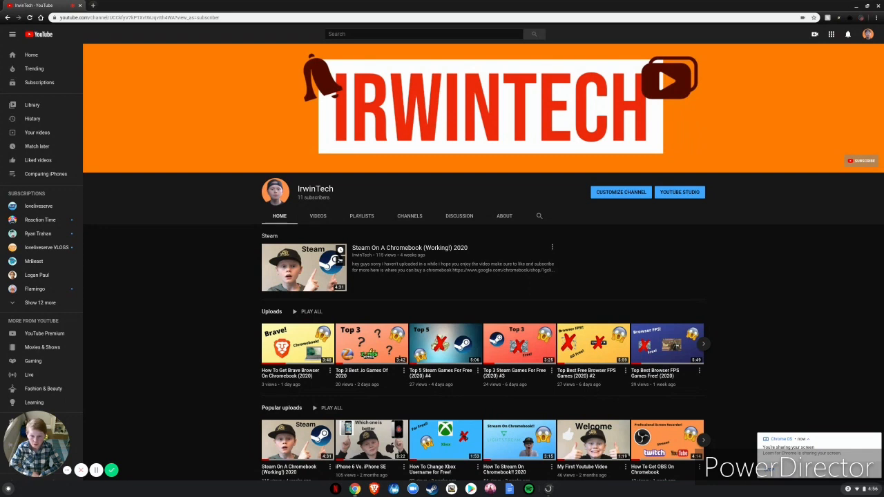
Navigate from the YouTube channel to the lutris.net Downloads page
left_click(113, 5)
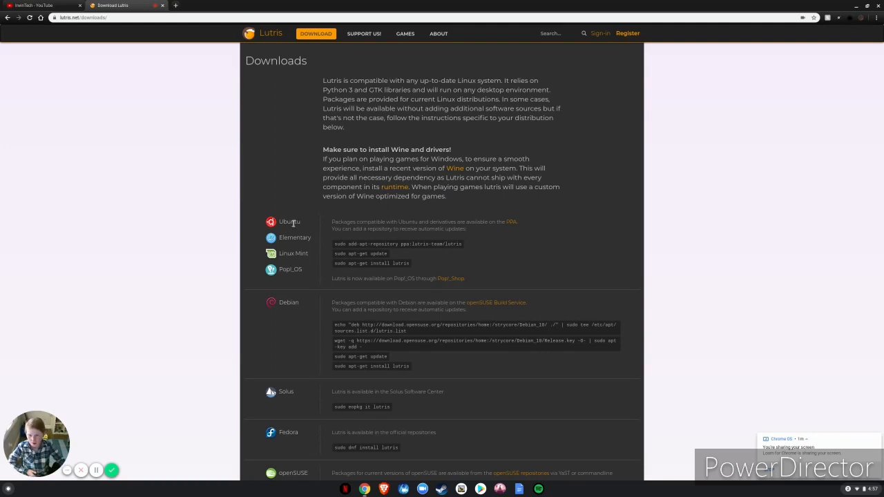
mouse_move(296, 312)
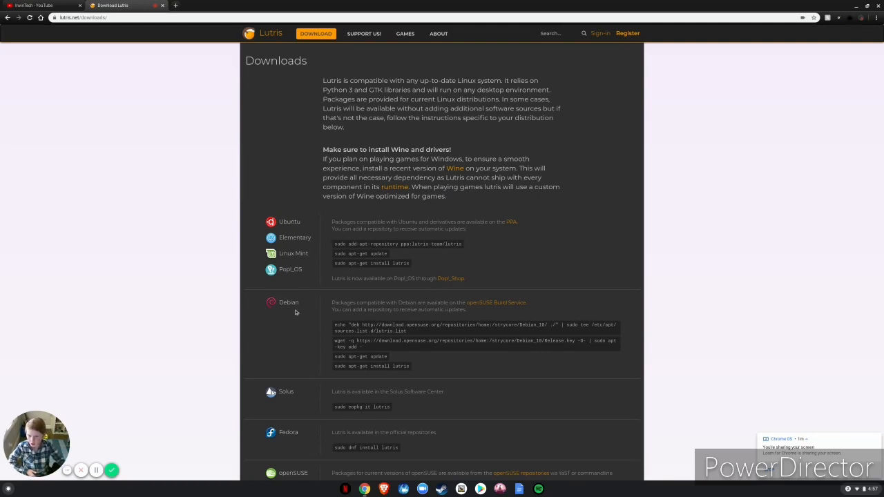
mouse_move(343, 381)
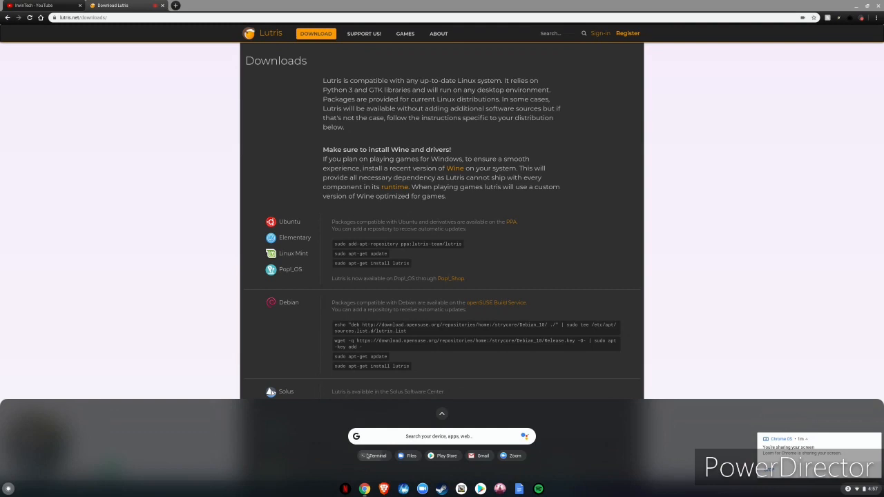
Run the Debian echo "deb …strycore/Debian_10/" command to add the Lutris repository
left_click(373, 456)
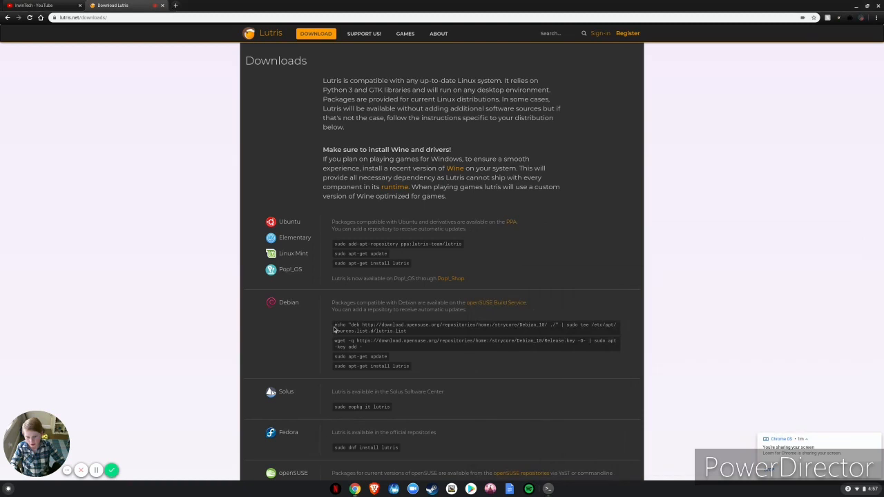
double_click(475, 329)
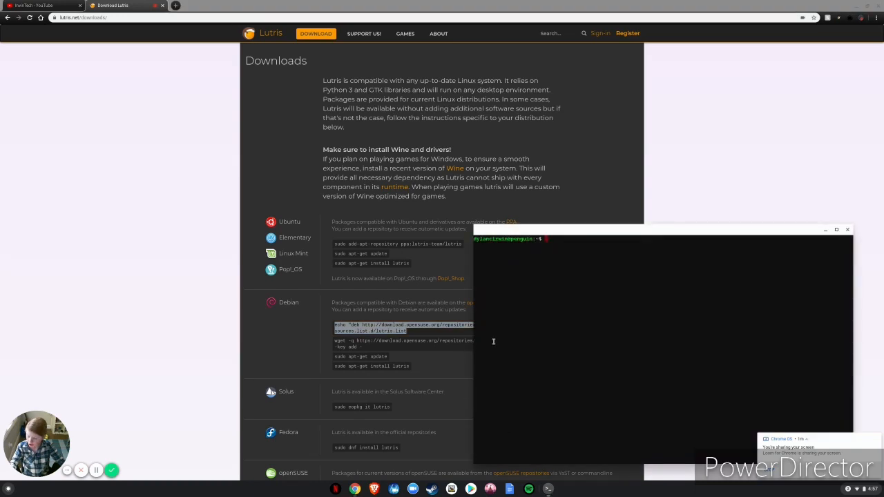
type("echo \"deb http://download.opensuse.org/repositories/home:/strycore/Debian_10/ ./\" | sudo tee /etc/apt/sources.list.d/lutris.list")
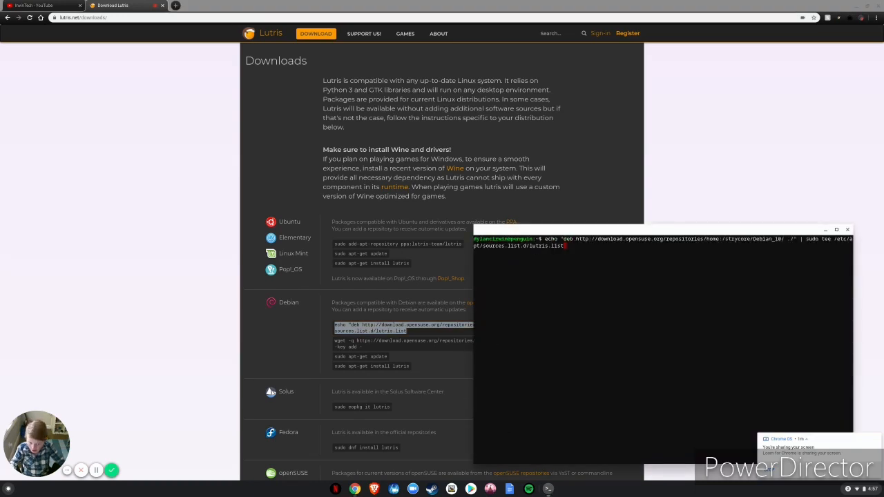
key("Return")
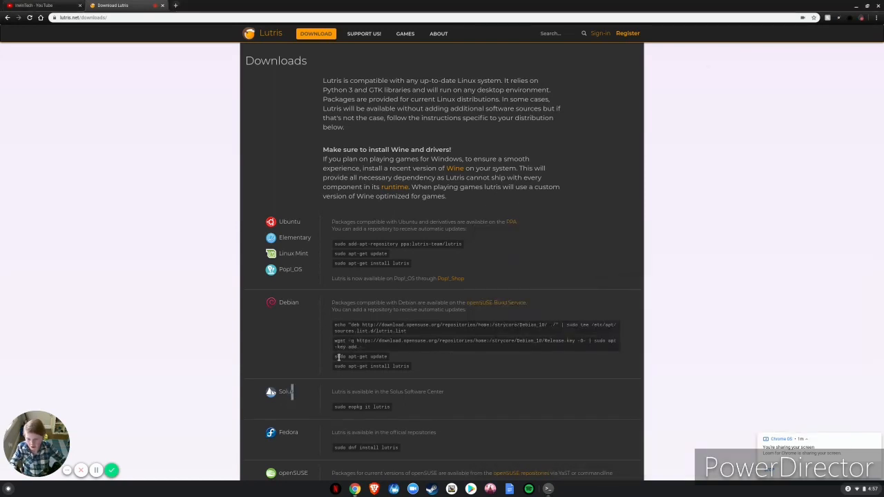
Run sudo apt-get update and sudo apt-get install lutris, answering y to proceed
double_click(340, 356)
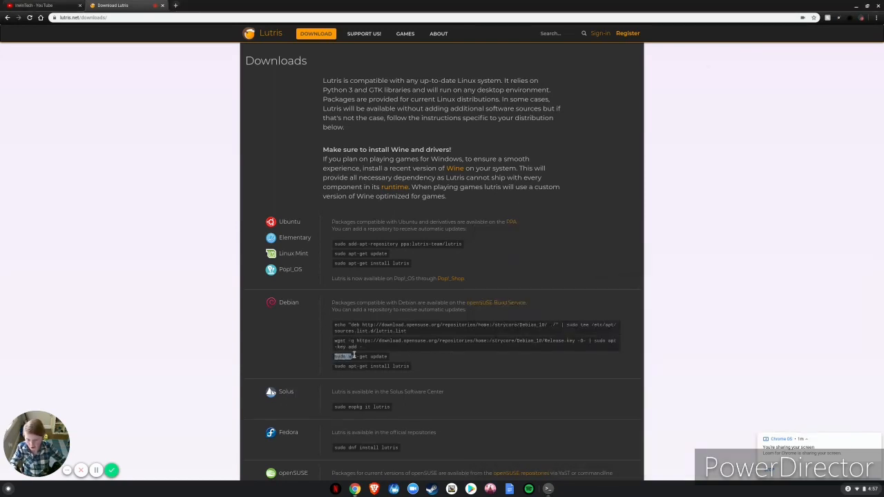
double_click(359, 356)
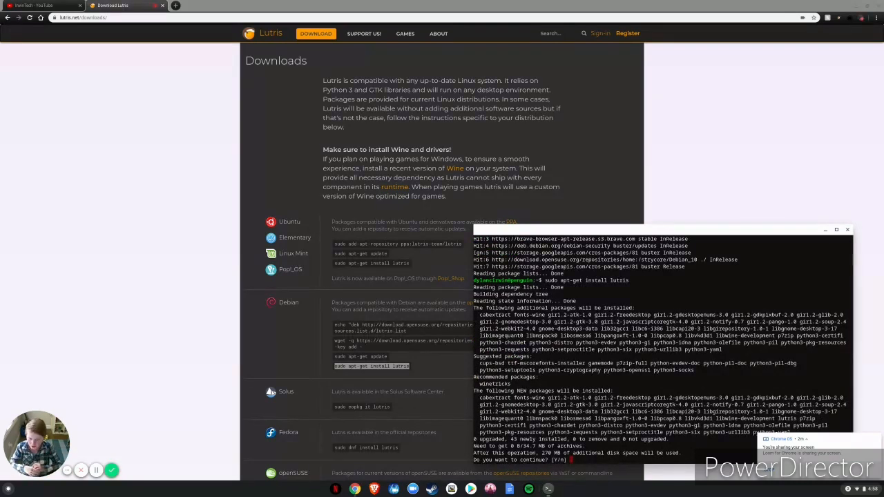
type("y")
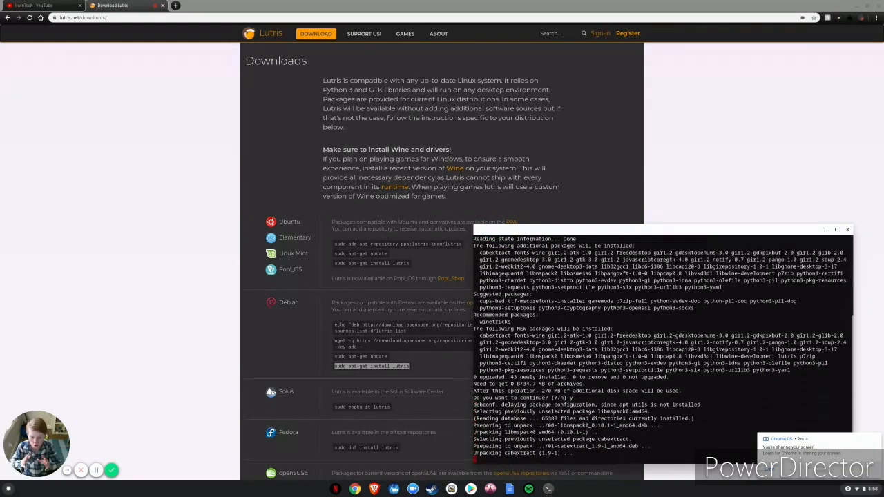
scroll("down", 3)
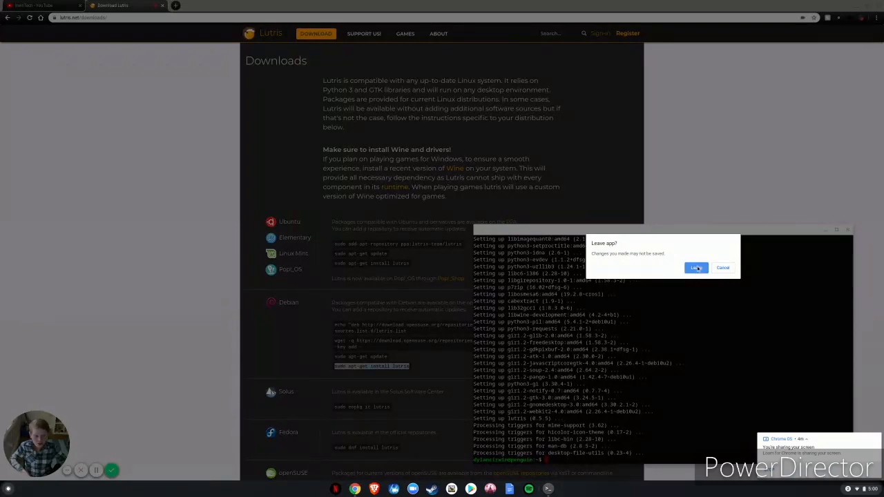
Close the terminal, confirm Lutris appears in the launcher's Linux apps folder, then return to Chrome
left_click(696, 268)
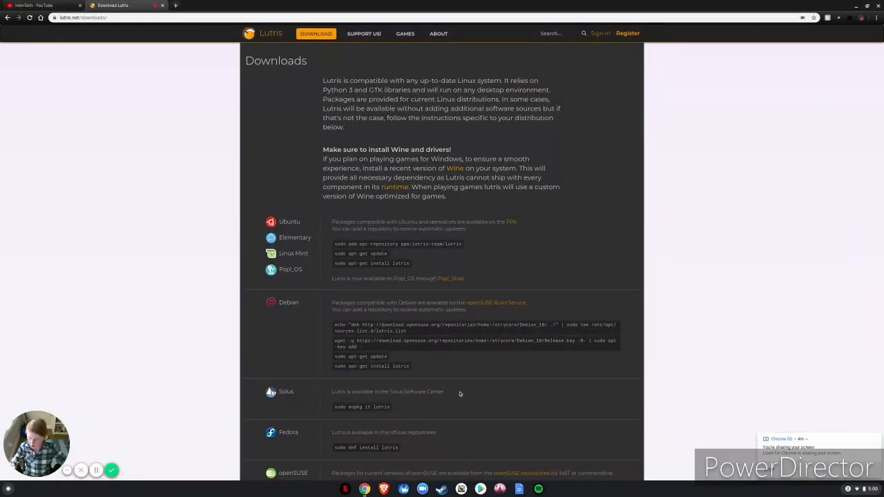
left_click(8, 489)
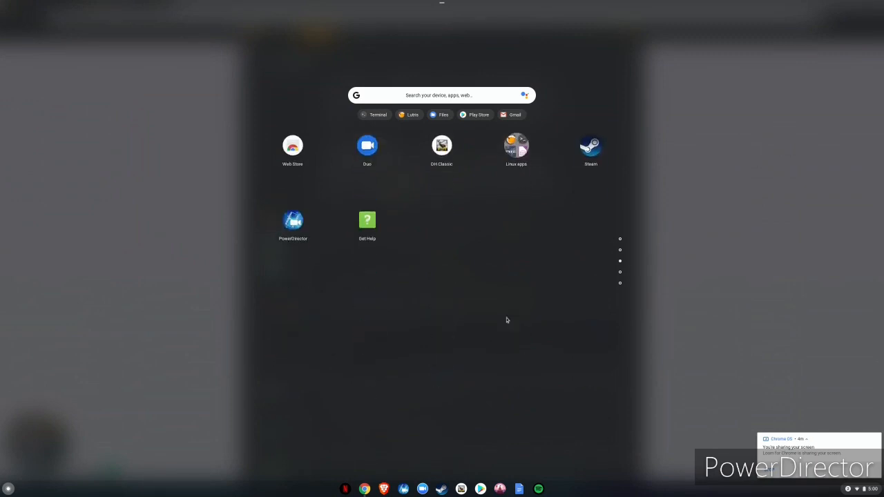
left_click(516, 149)
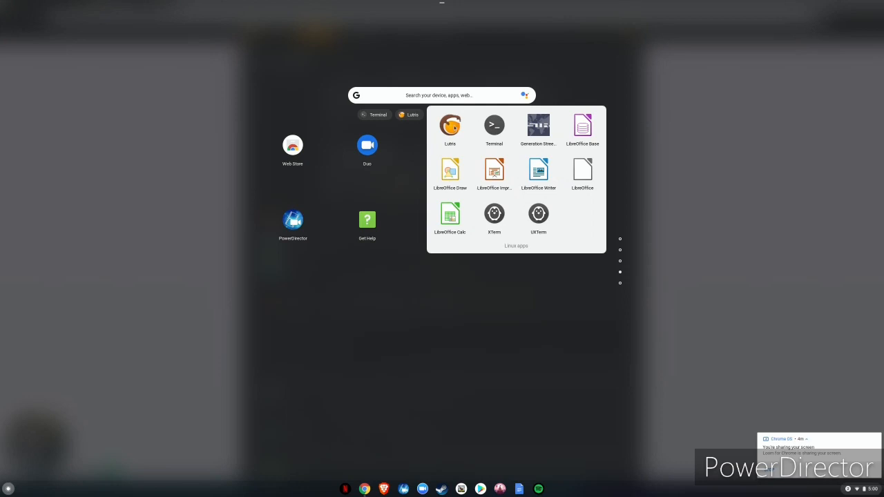
left_click(451, 130)
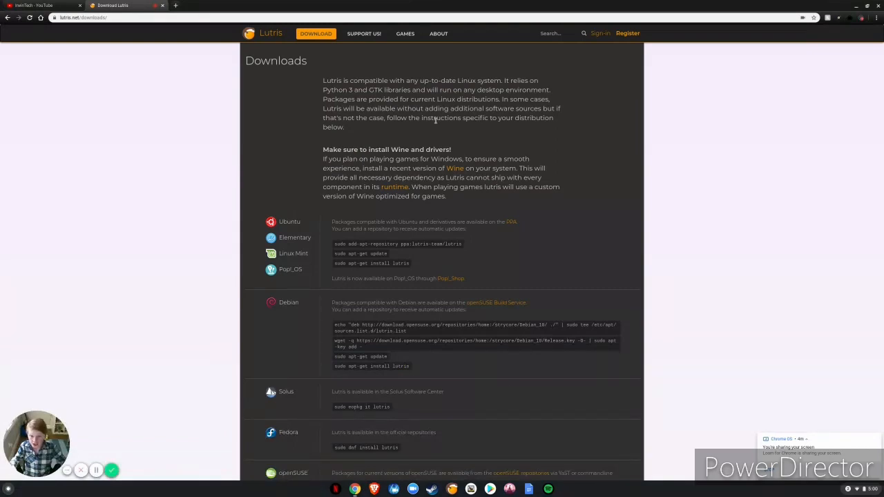
mouse_move(435, 122)
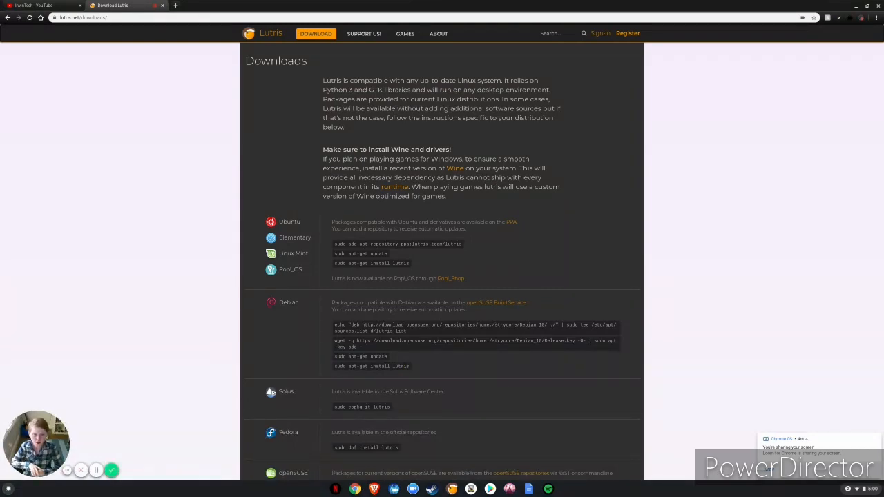